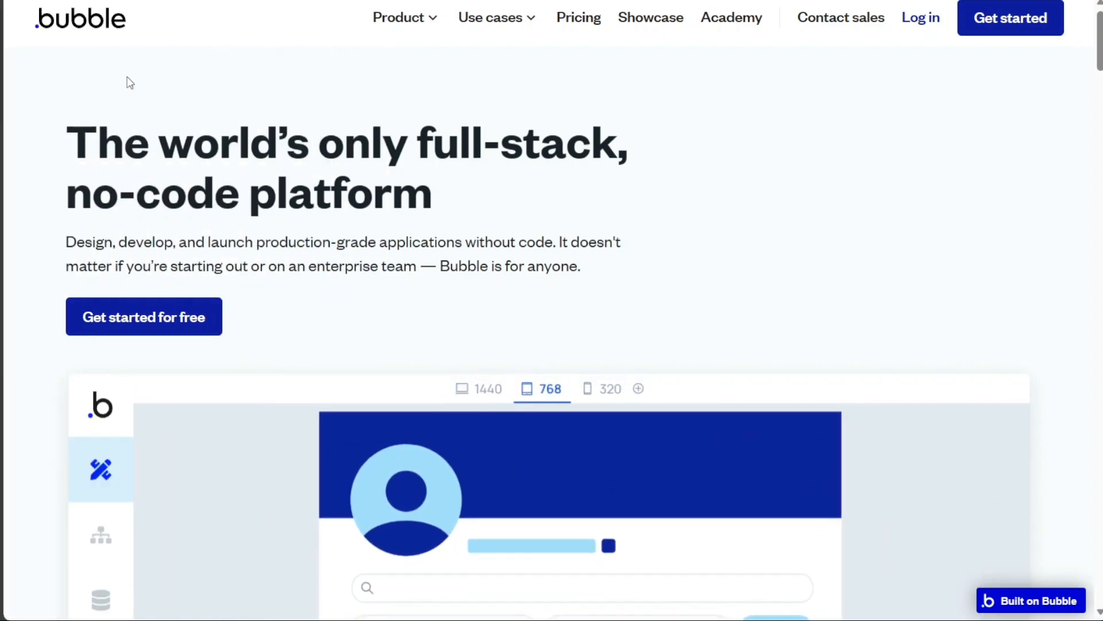
Open Bubble's 'Build anything without code' Features page and enter 'Extend trial' in Retool
click(602, 389)
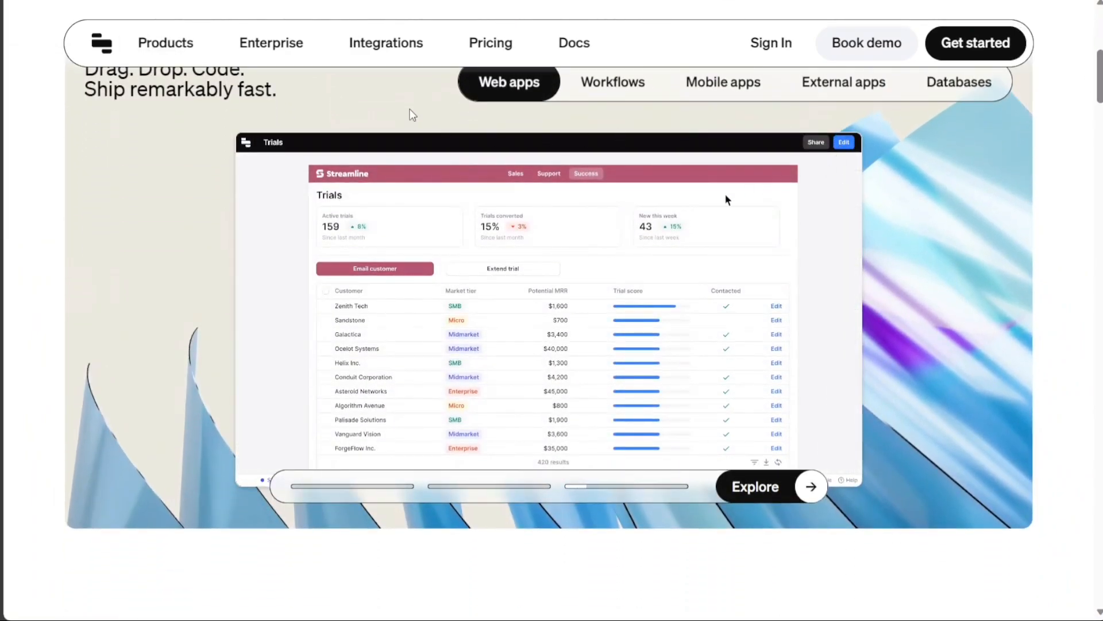
click(502, 269)
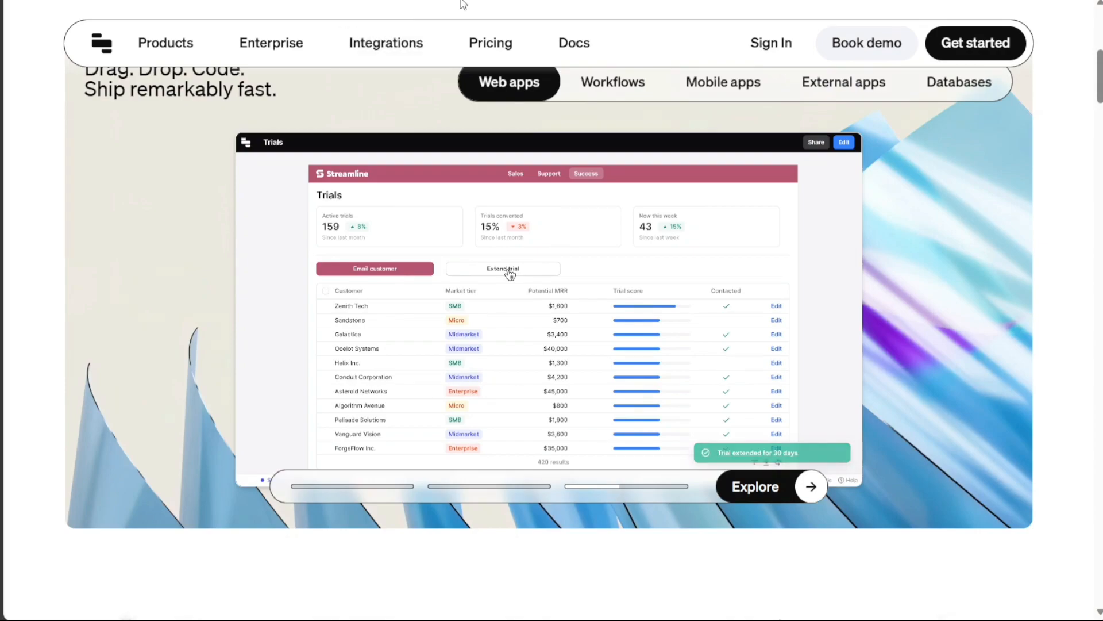
click(815, 142)
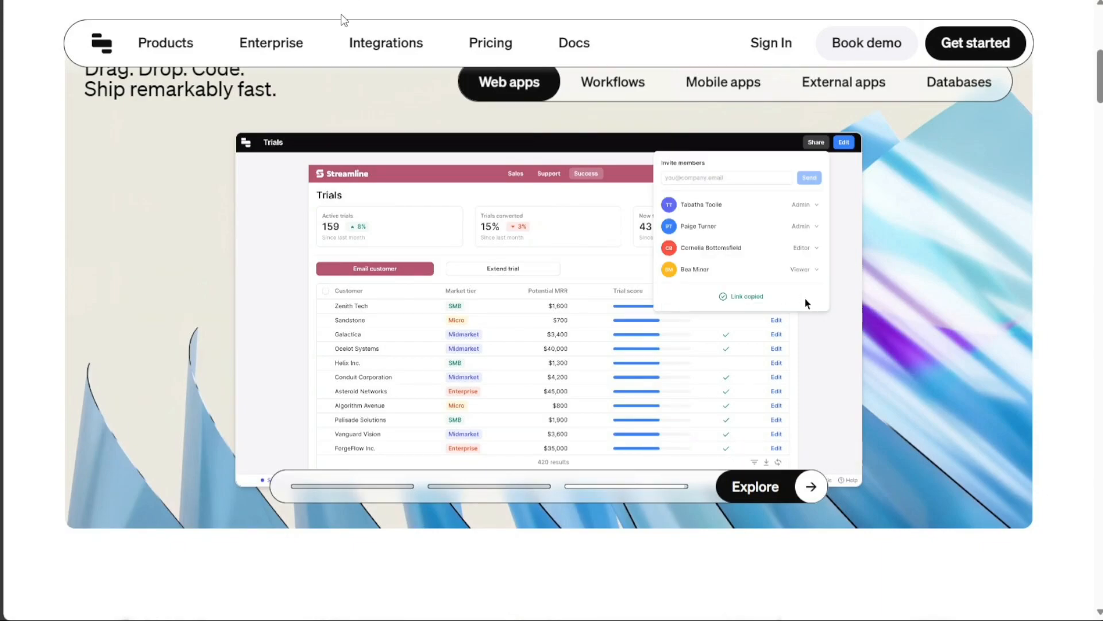
click(843, 142)
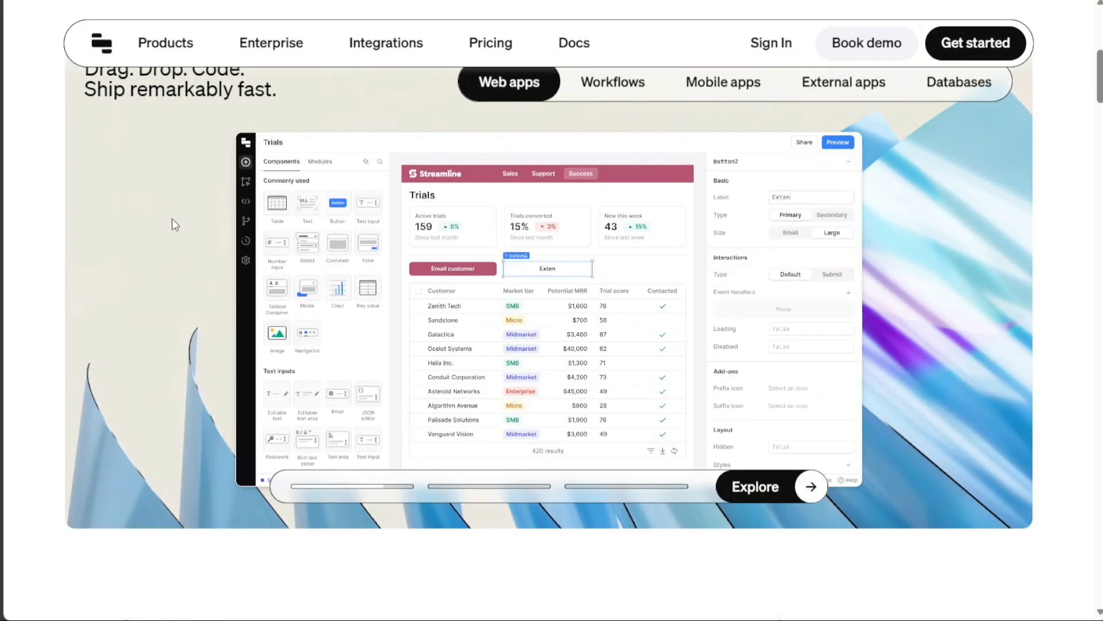
text(Extend trial)
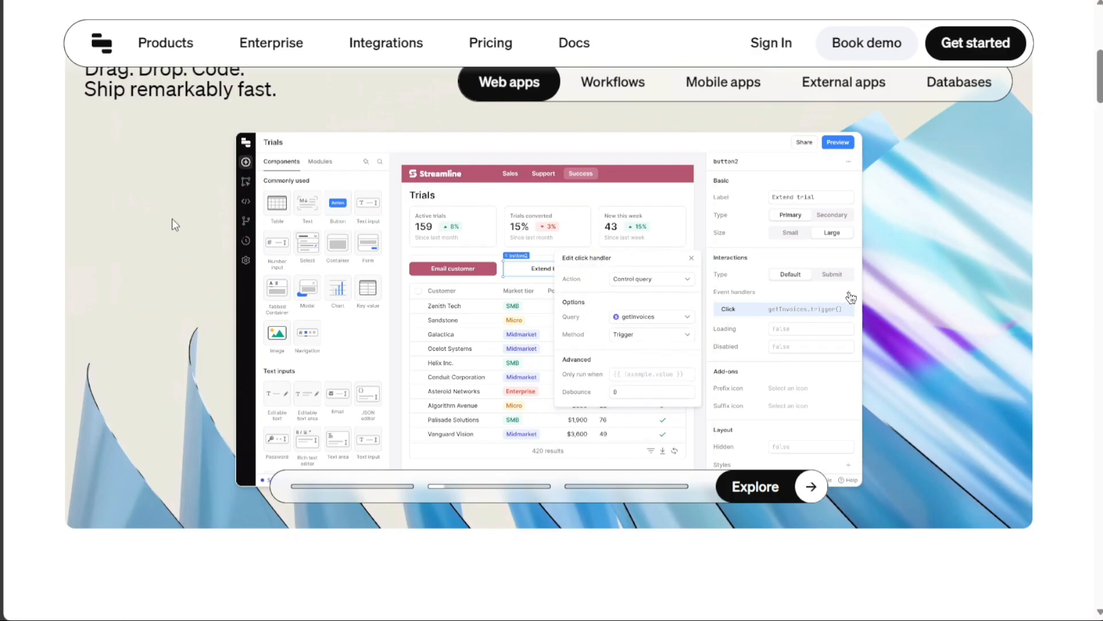
click(649, 316)
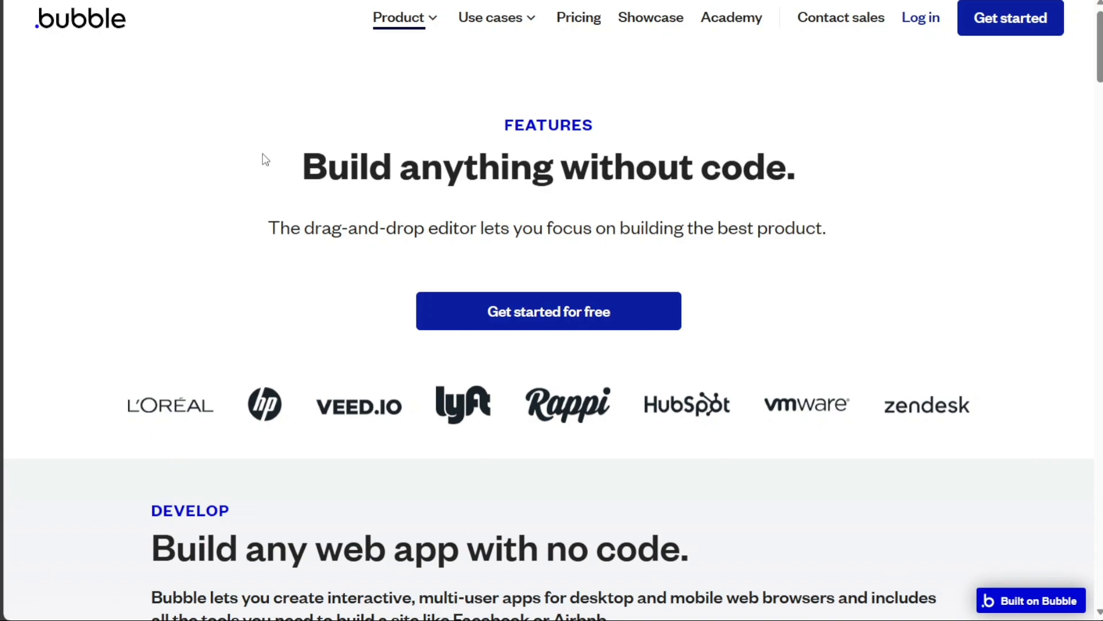
mouse_move(316, 57)
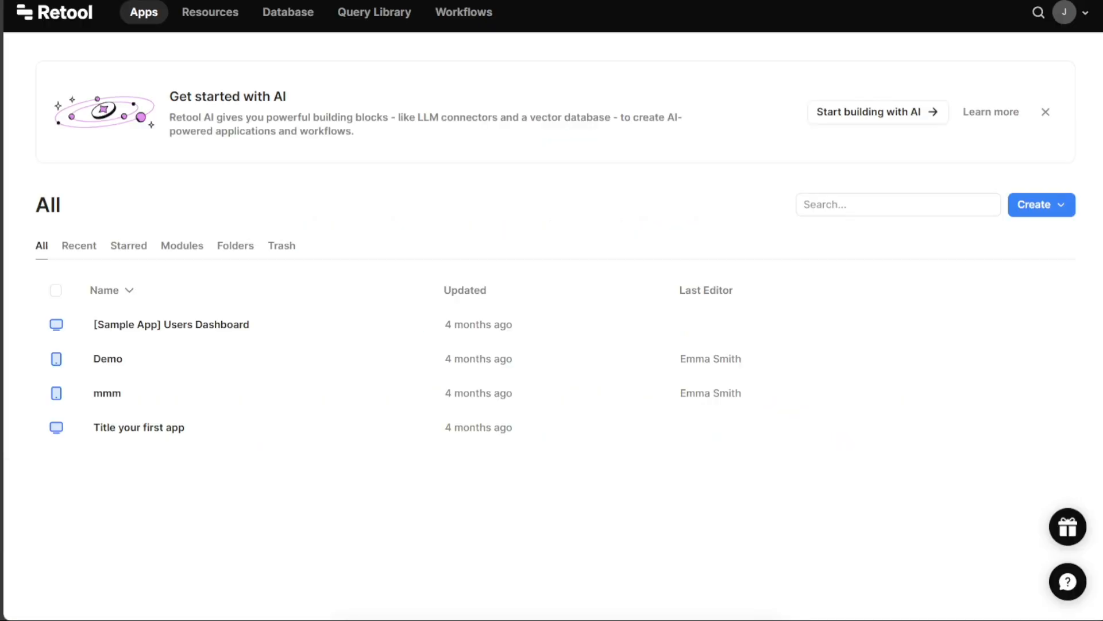
mouse_move(168, 333)
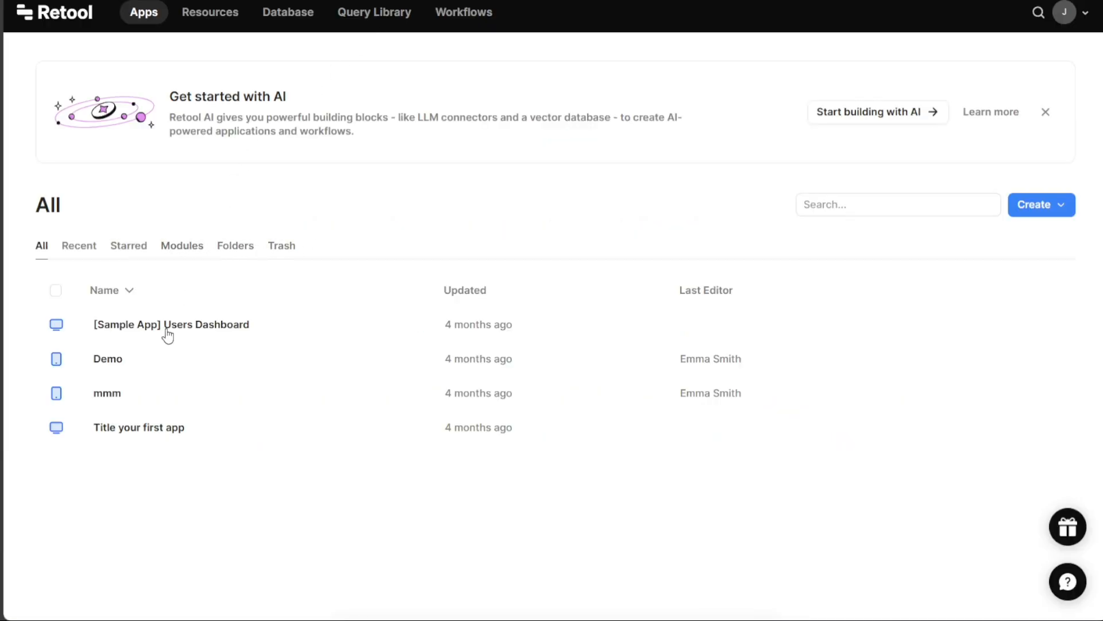
List Retool's apps: Users Dashboard, Demo, mmm and Title your first app
click(1041, 204)
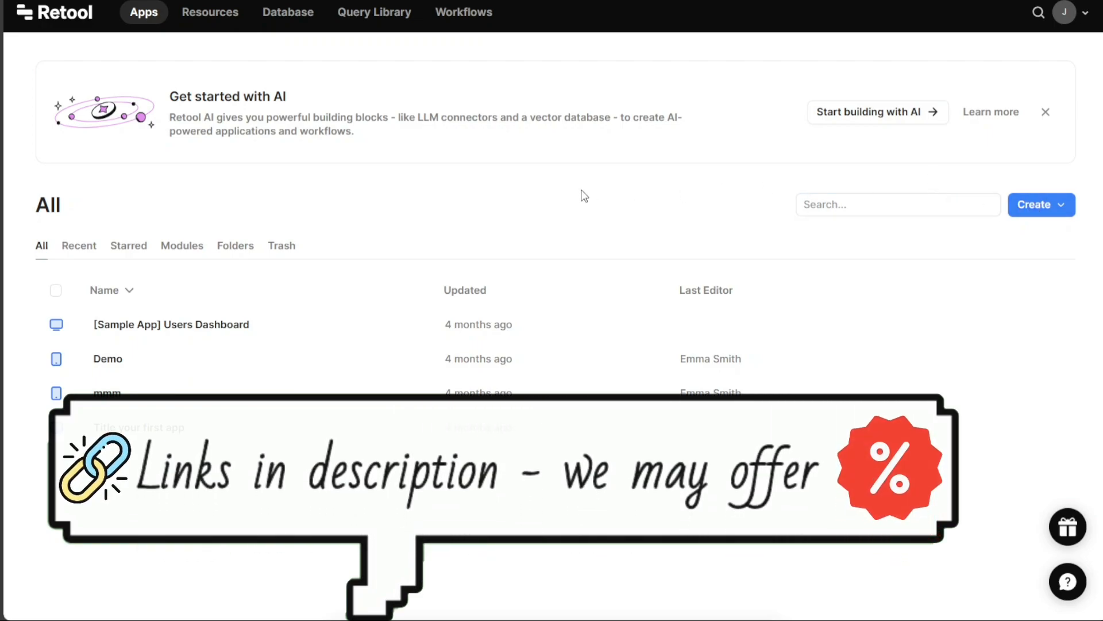
mouse_move(585, 137)
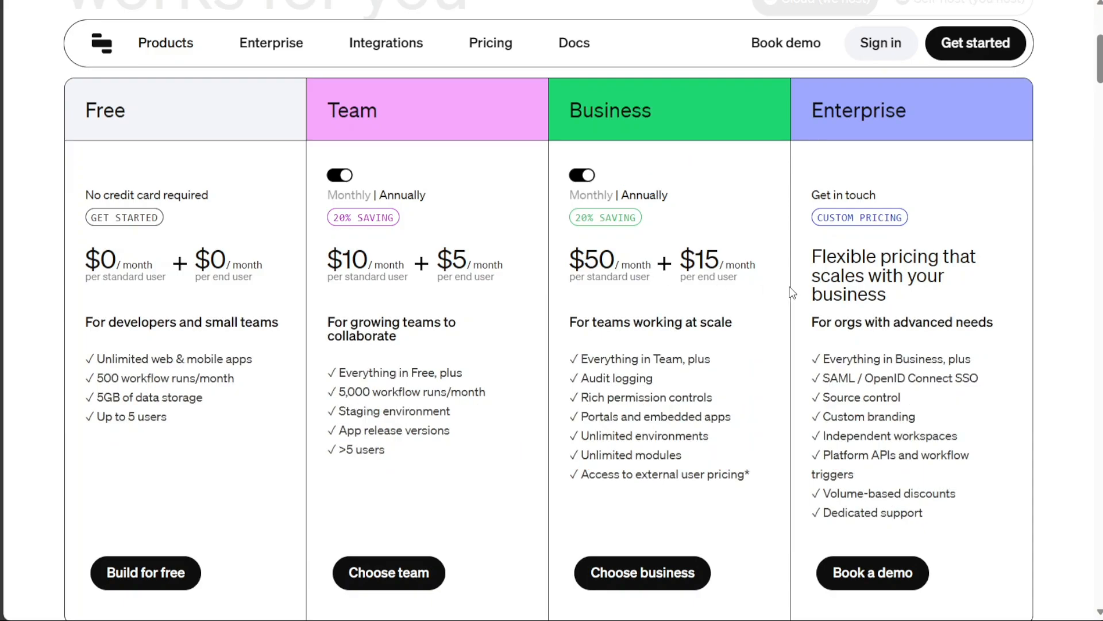
mouse_move(938, 576)
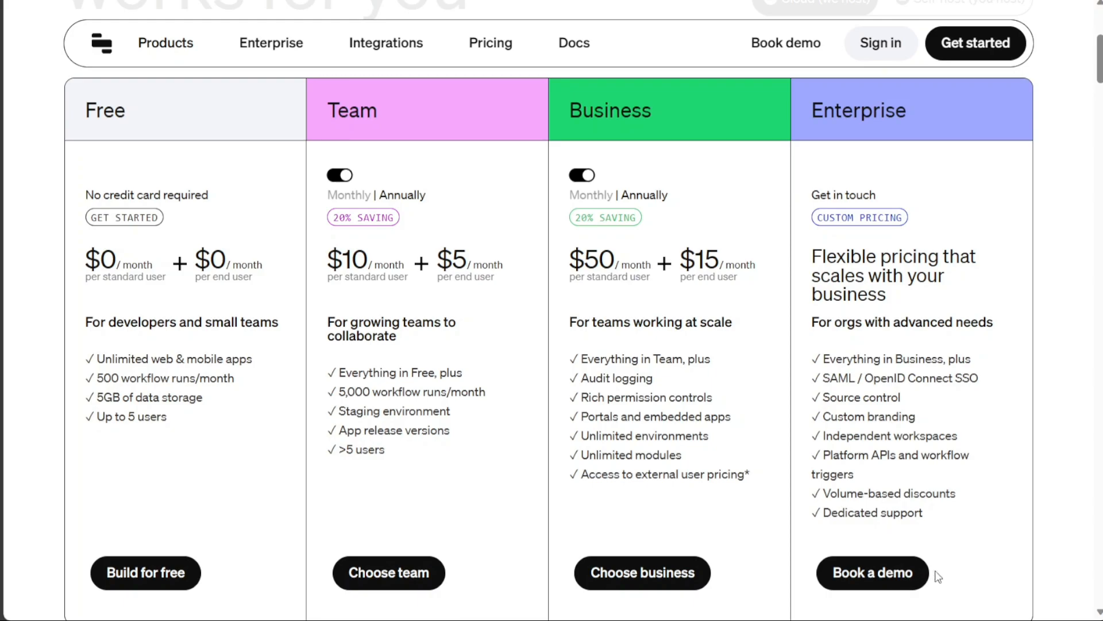
mouse_move(949, 515)
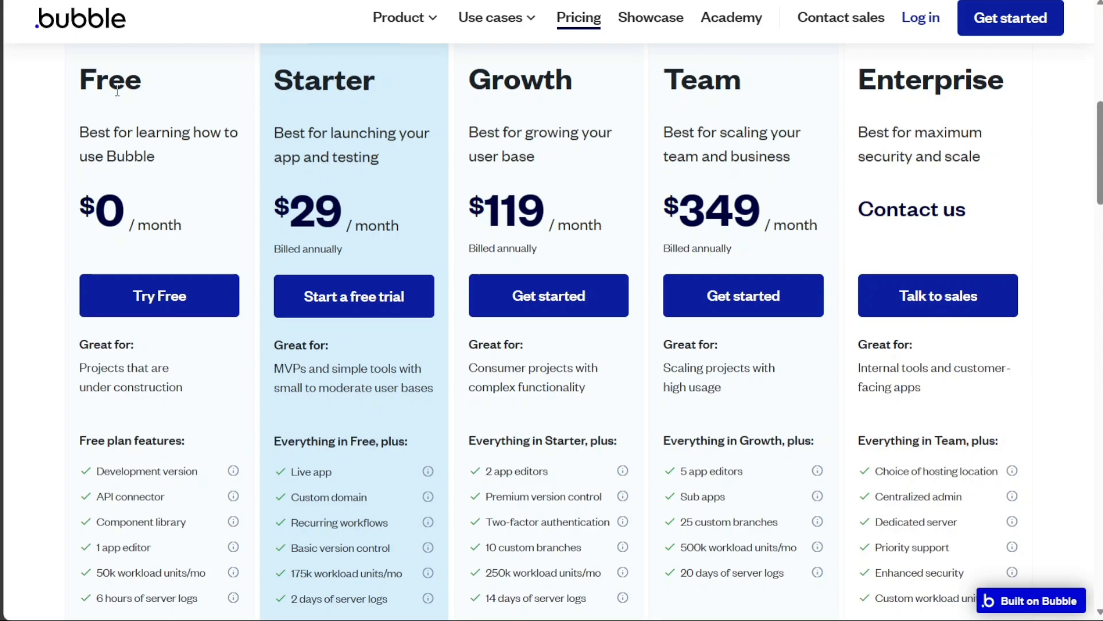
mouse_move(157, 209)
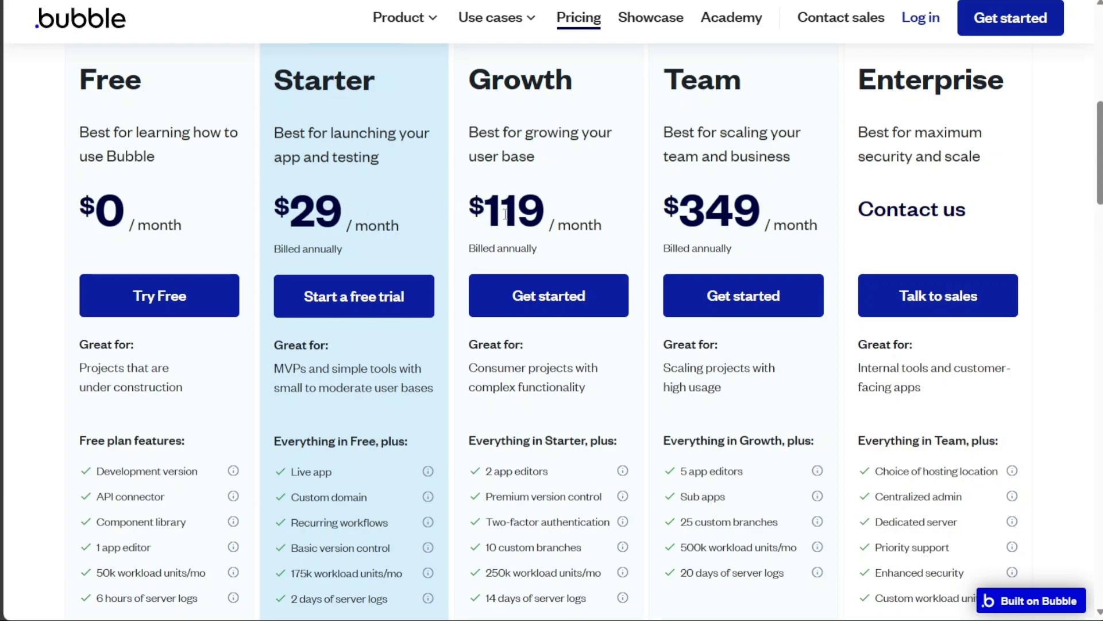
mouse_move(402, 239)
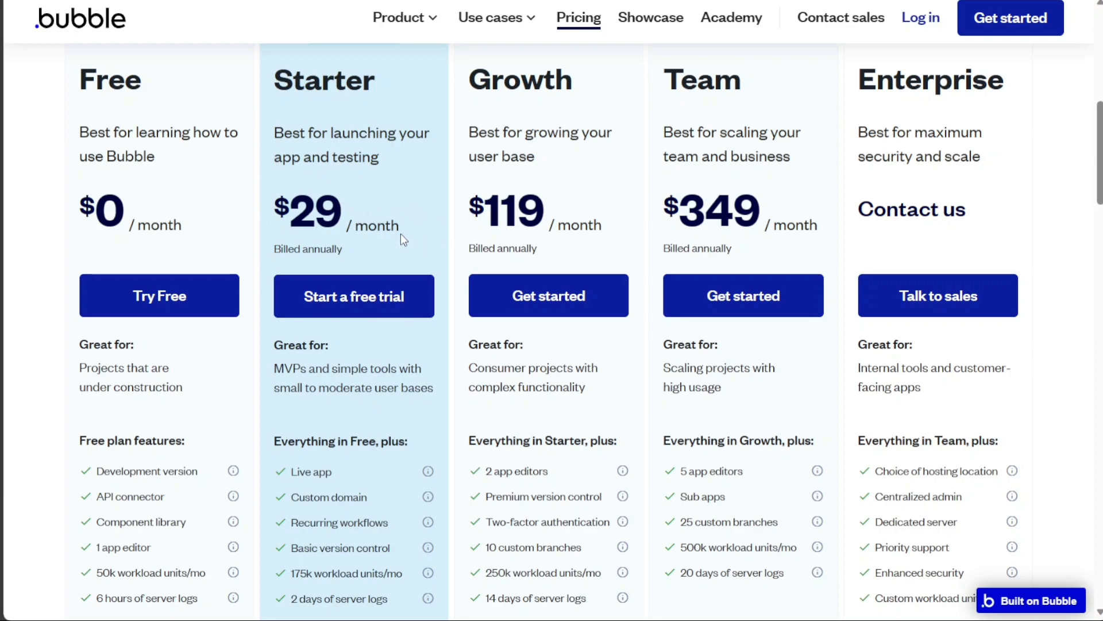
mouse_move(501, 214)
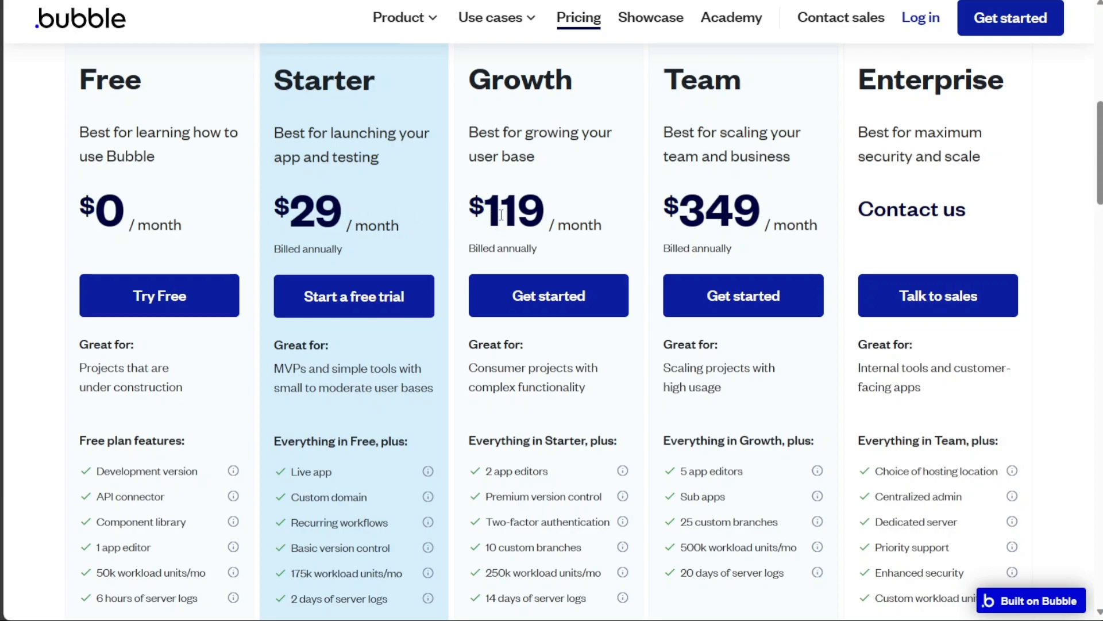
Highlight the Growth plan's $119 monthly price on Bubble's pricing page
double_click(513, 209)
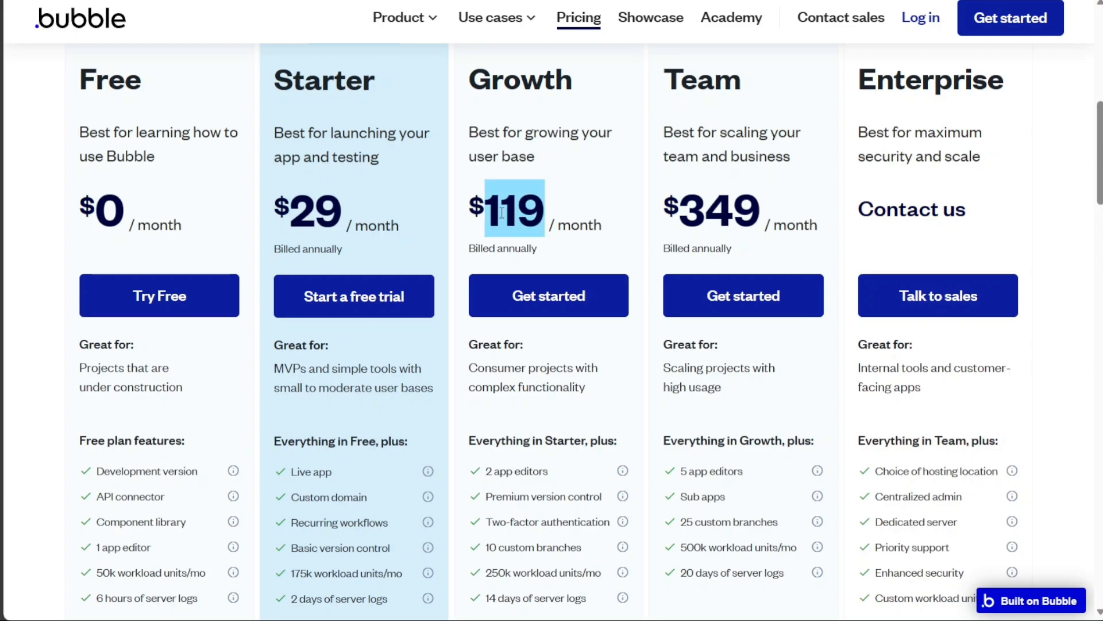
mouse_move(623, 233)
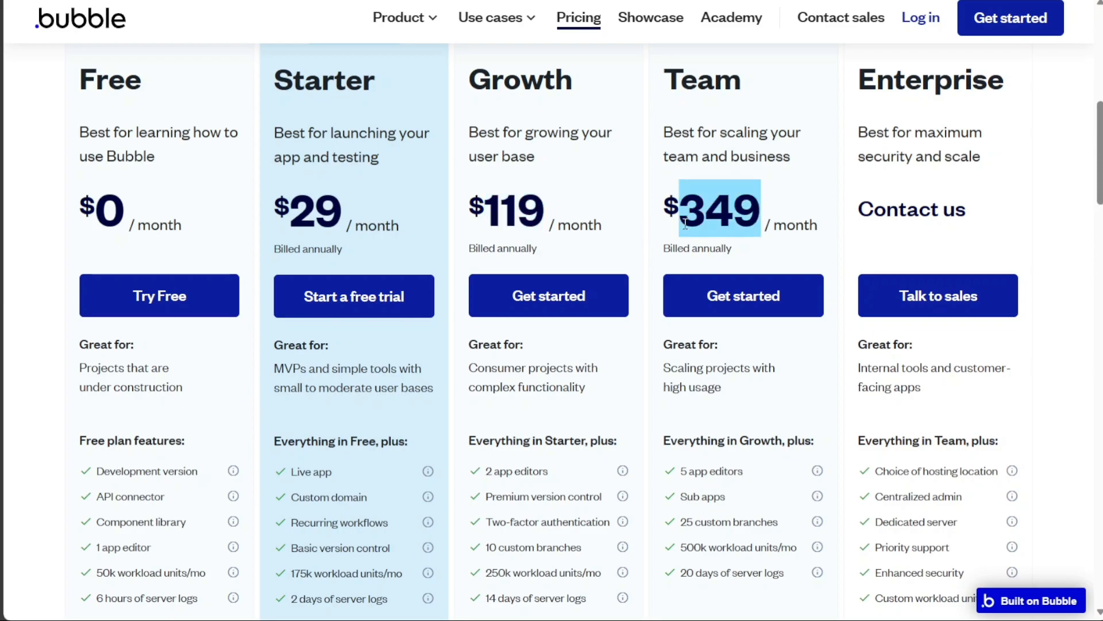
mouse_move(773, 74)
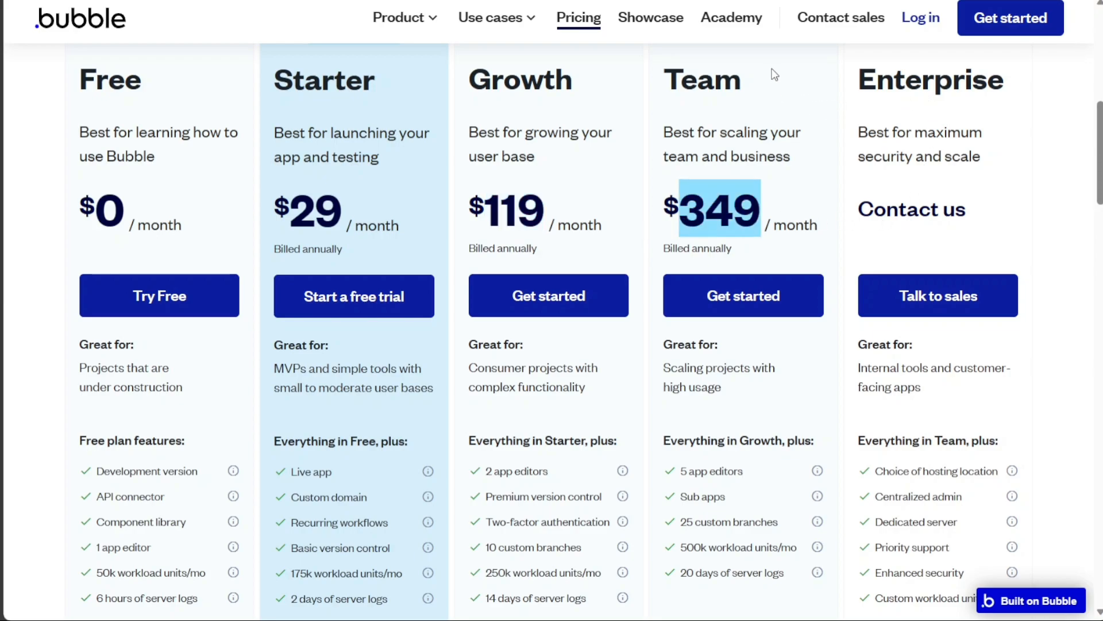
mouse_move(828, 100)
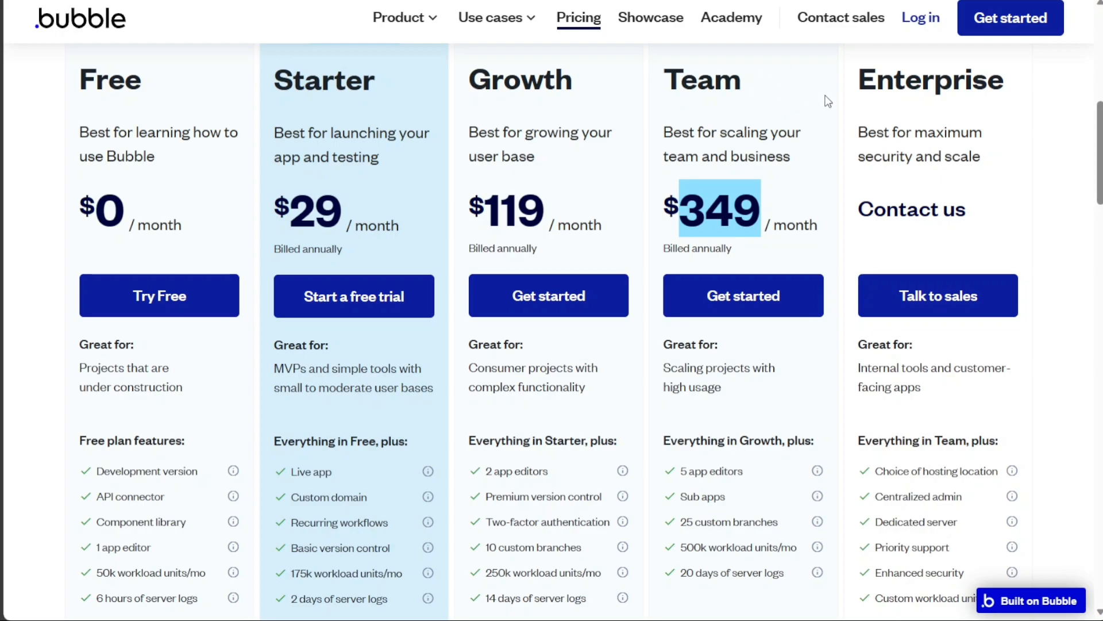
mouse_move(831, 97)
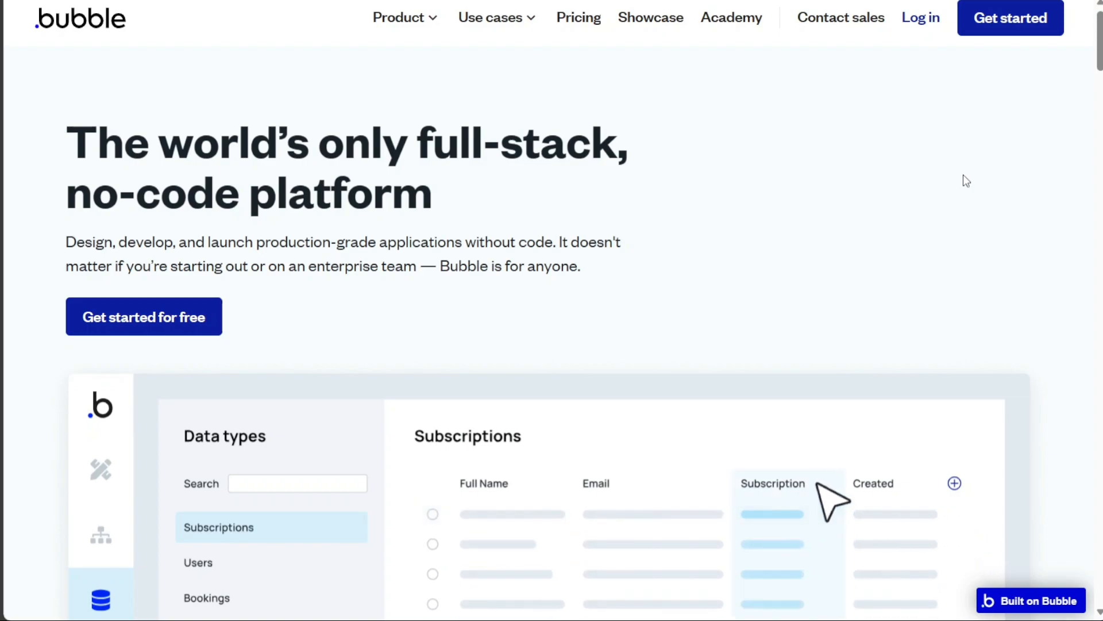
mouse_move(319, 577)
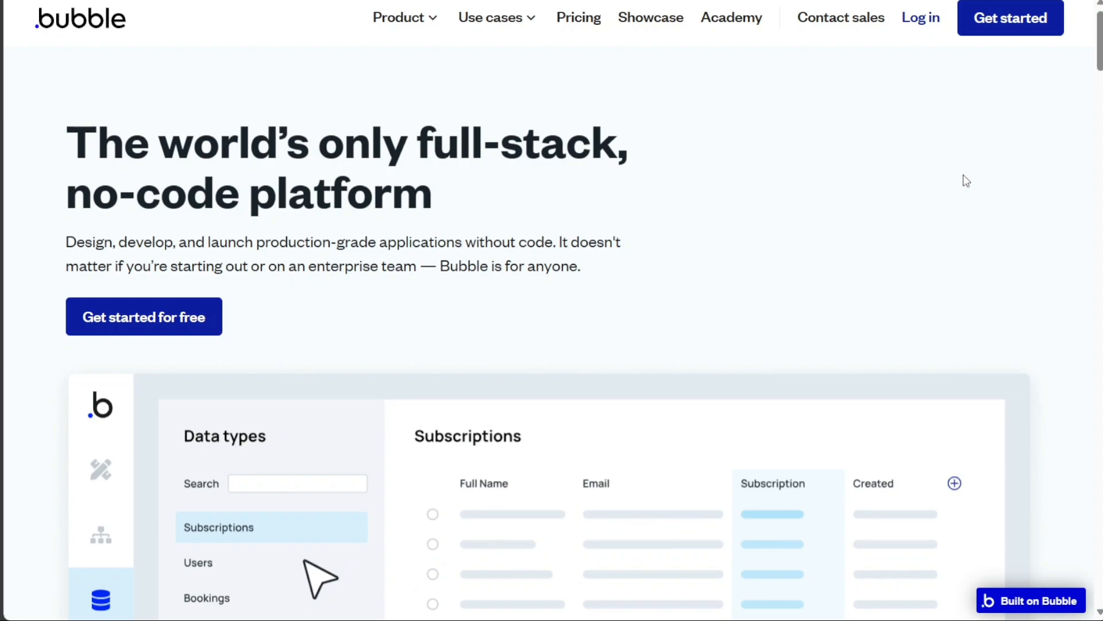
Return to Bubble's homepage, then move to the YouTube JotForm beginners tutorial
click(206, 598)
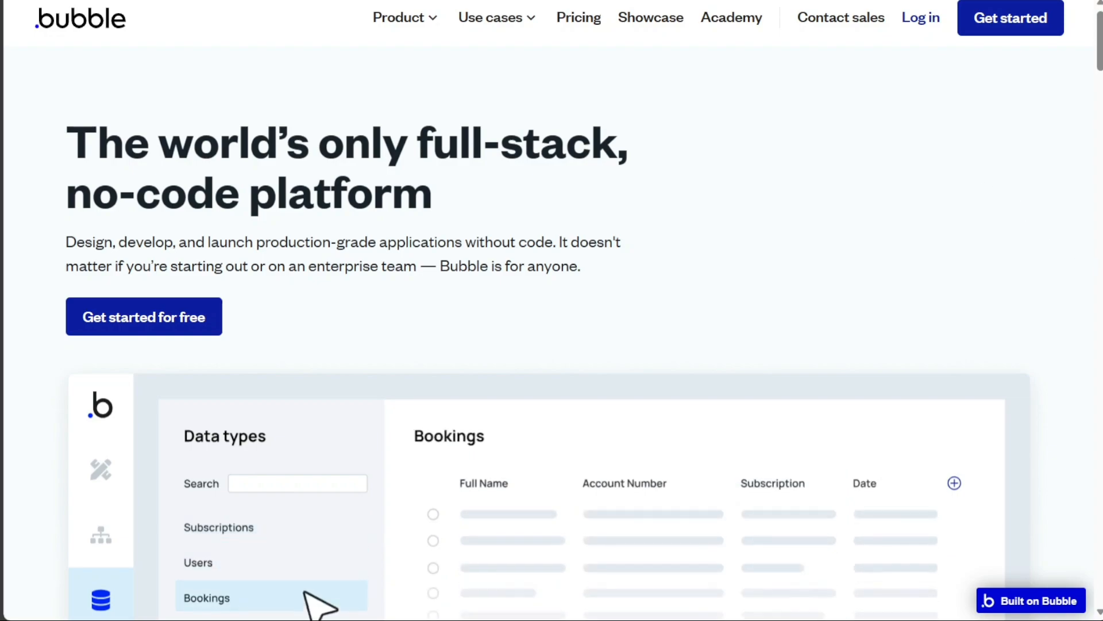
click(100, 469)
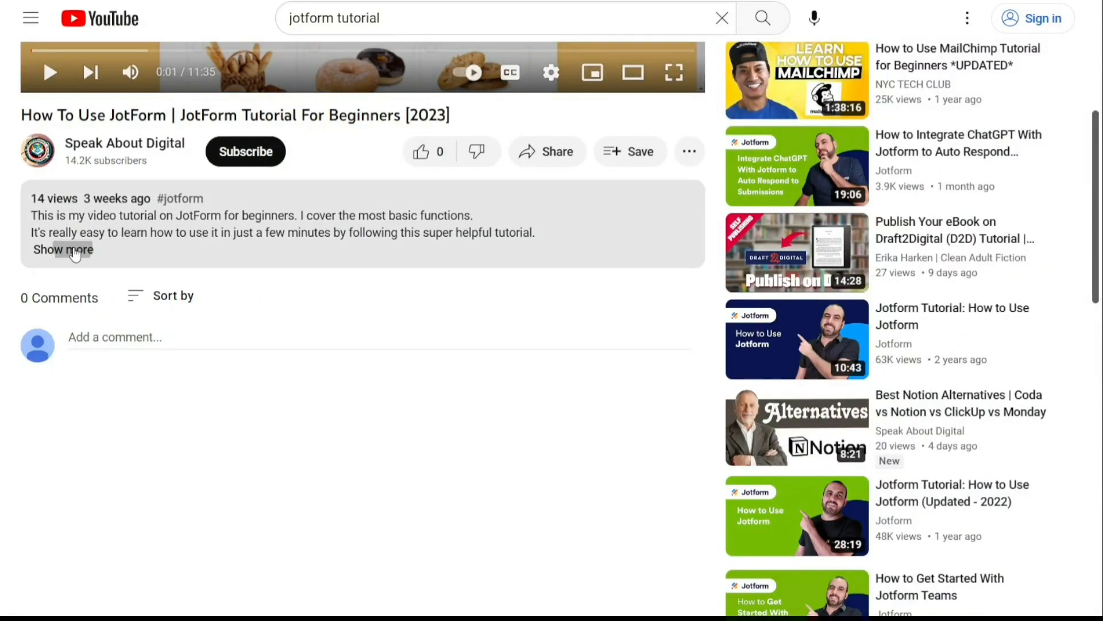
Expand the JotForm video description to show its April 10, 2023 date and sign-up link
click(64, 248)
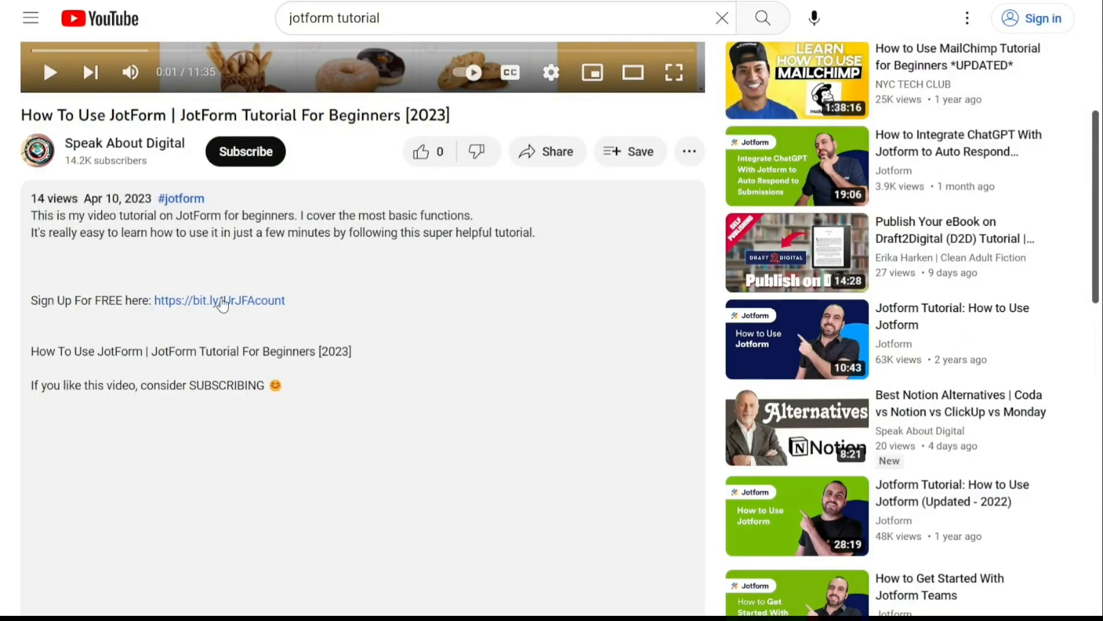